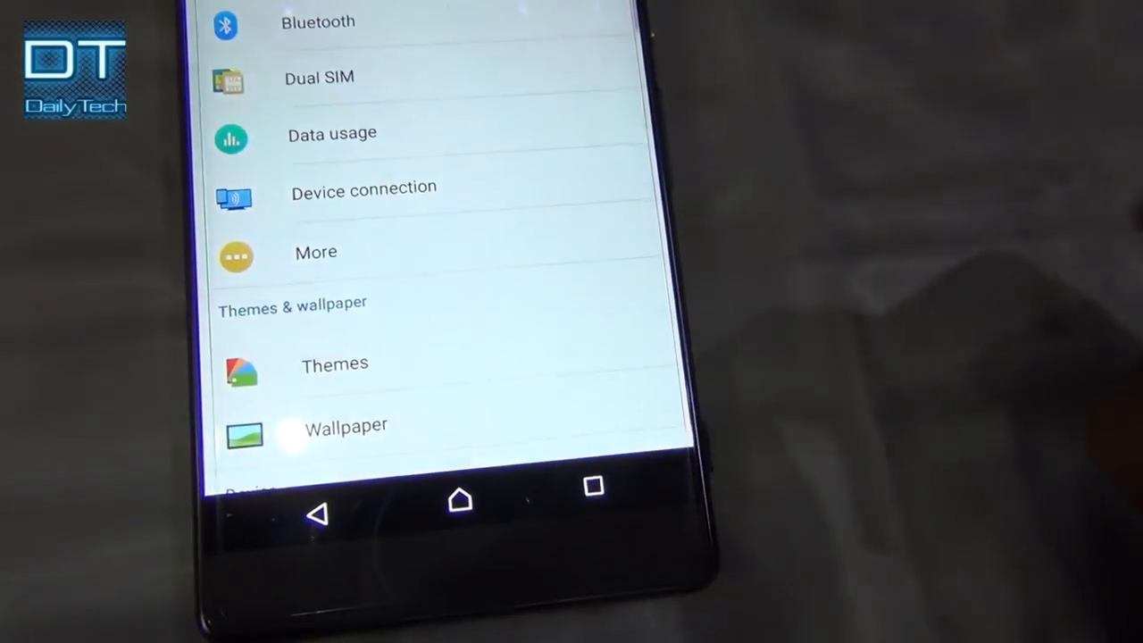
# Step: Scroll the Settings list to reach Developer options
pyautogui.scroll(3)
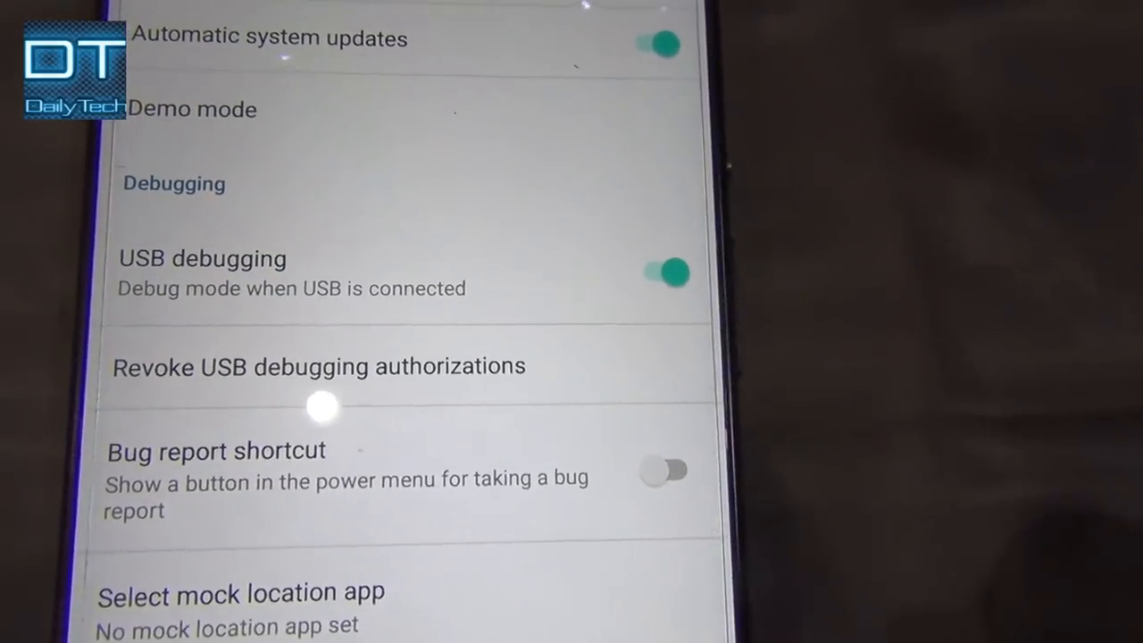
# Step: Scroll Developer options to the Debugging section and enable USB debugging
pyautogui.scroll(3)
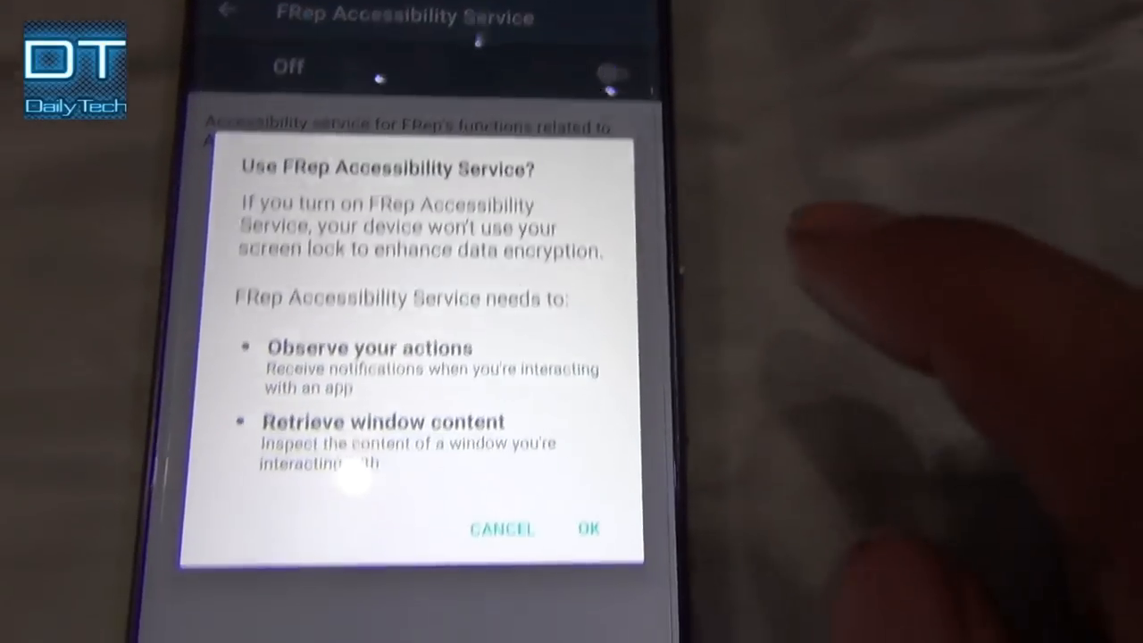
# Step: Switch on FRep Accessibility Service and accept its permission warning
pyautogui.click(588, 527)
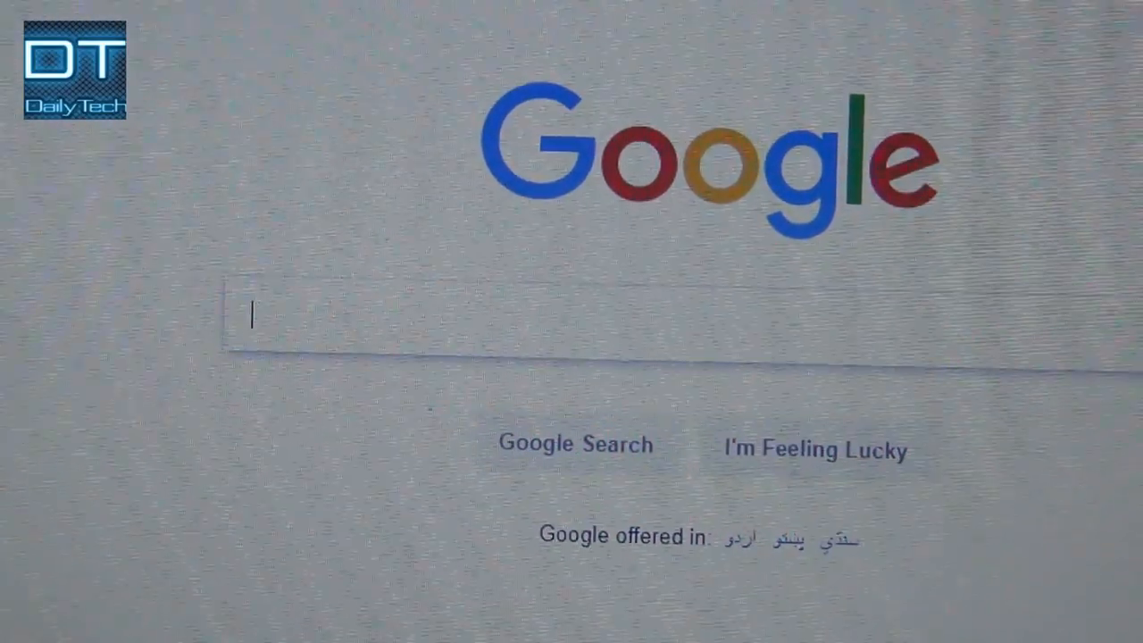
# Step: Search Google for 'frep' and browse the results list
pyautogui.write('frep')
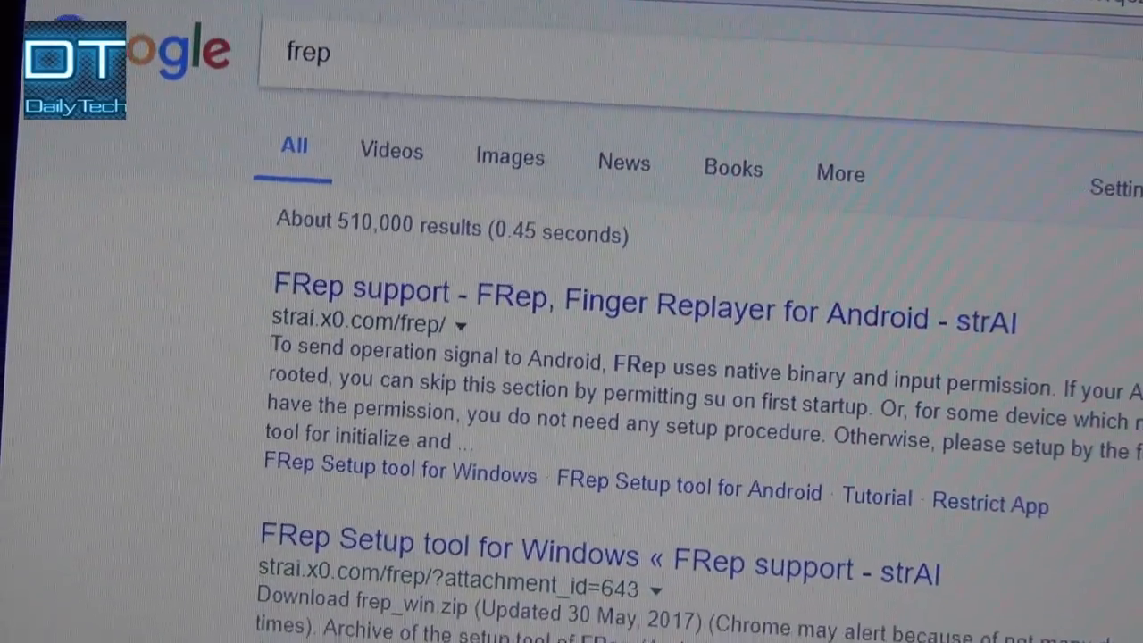
pyautogui.scroll(-3)
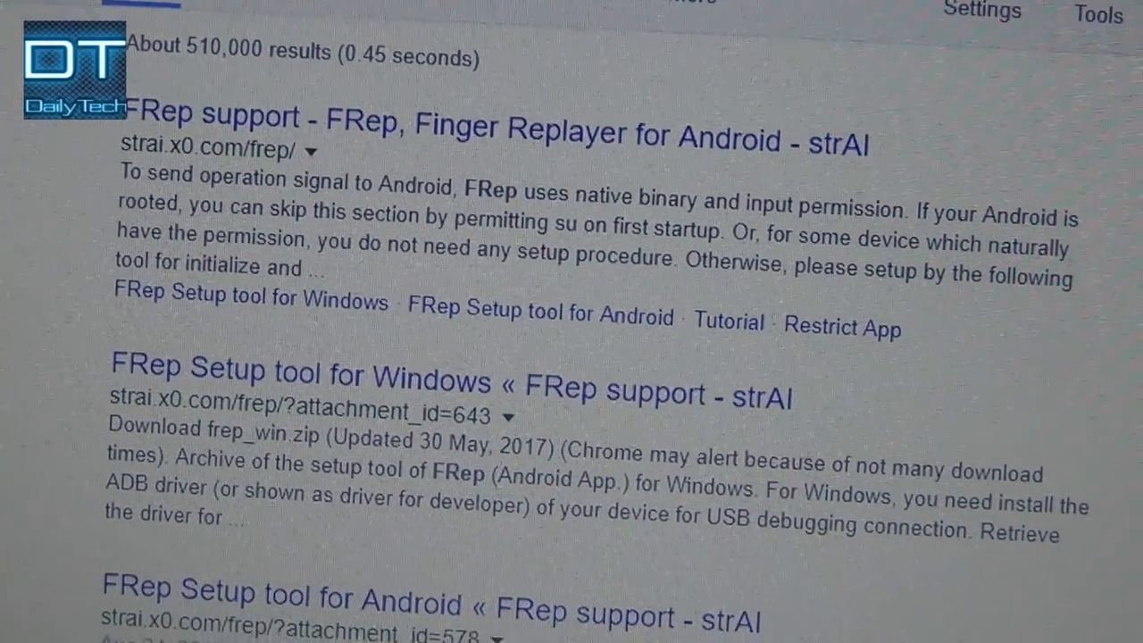
pyautogui.scroll(3)
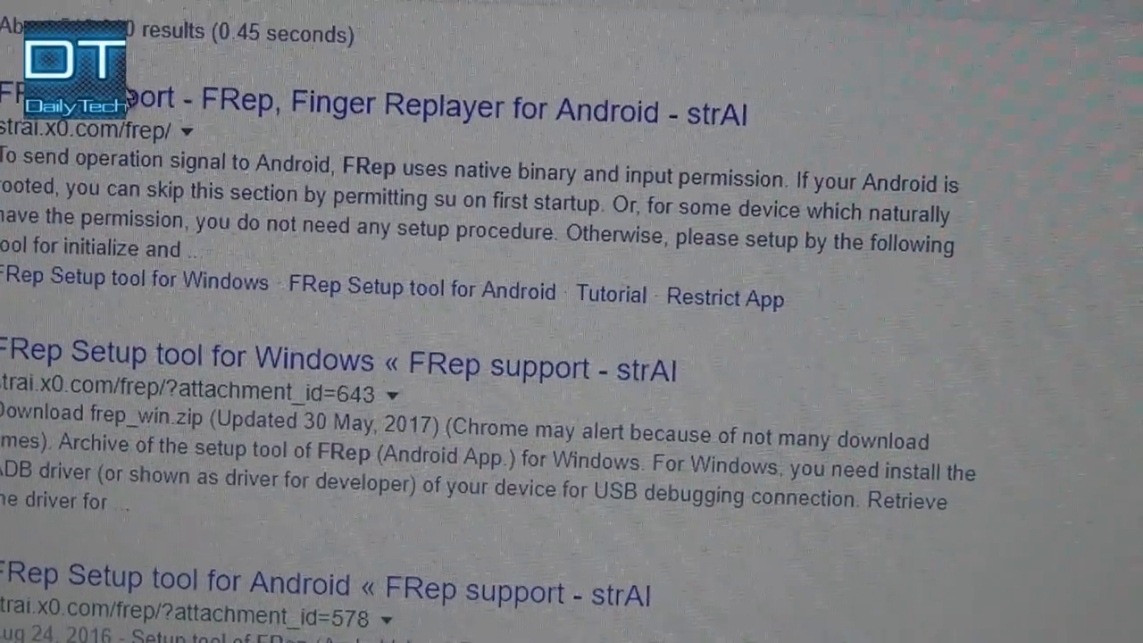
pyautogui.scroll(3)
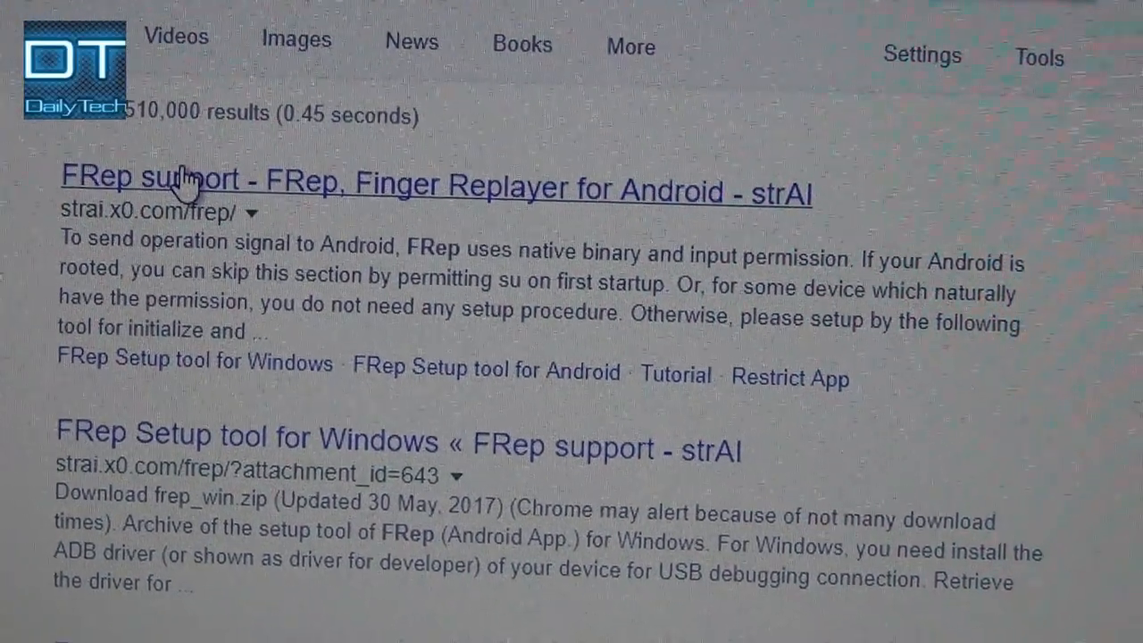
# Step: Open the FRep support page and scroll to the Windows setup tool link
pyautogui.click(161, 183)
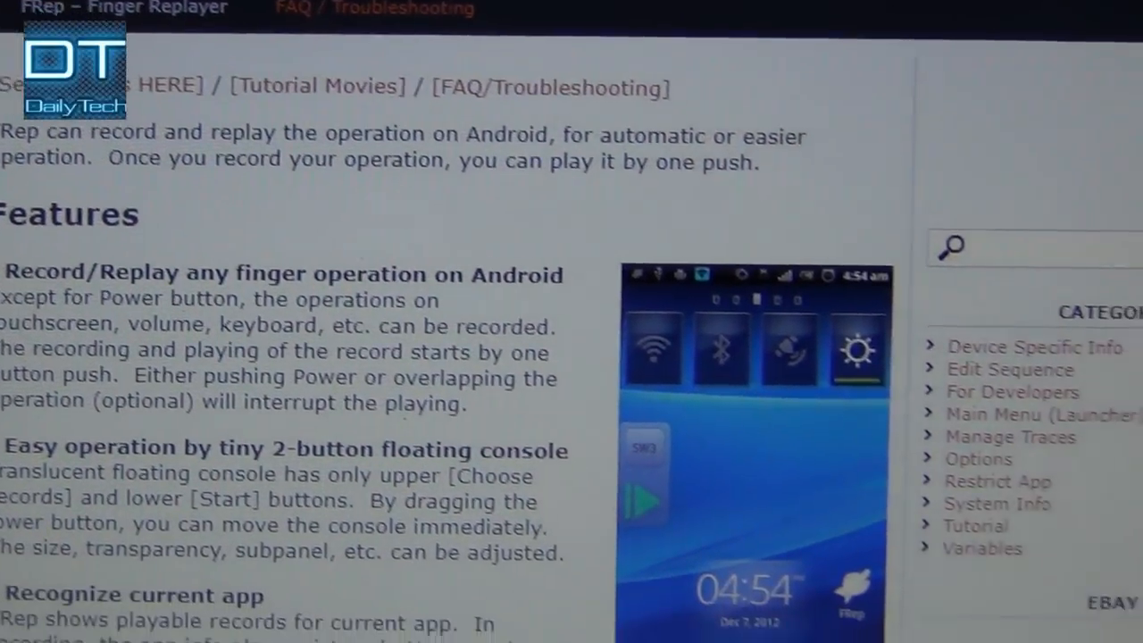
pyautogui.scroll(-3)
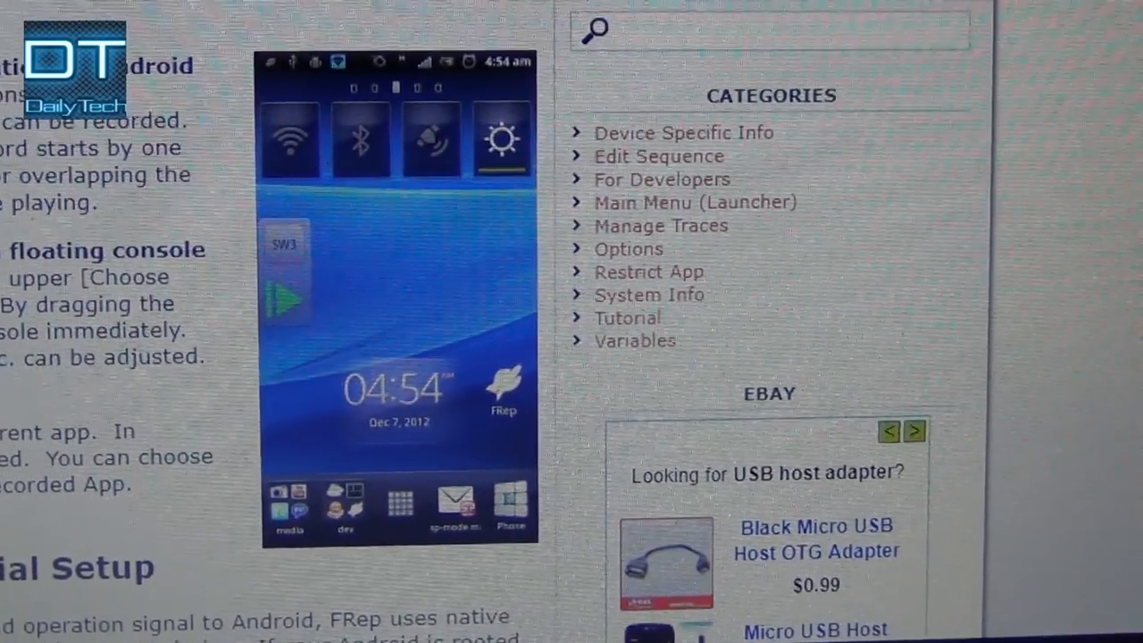
pyautogui.scroll(-3)
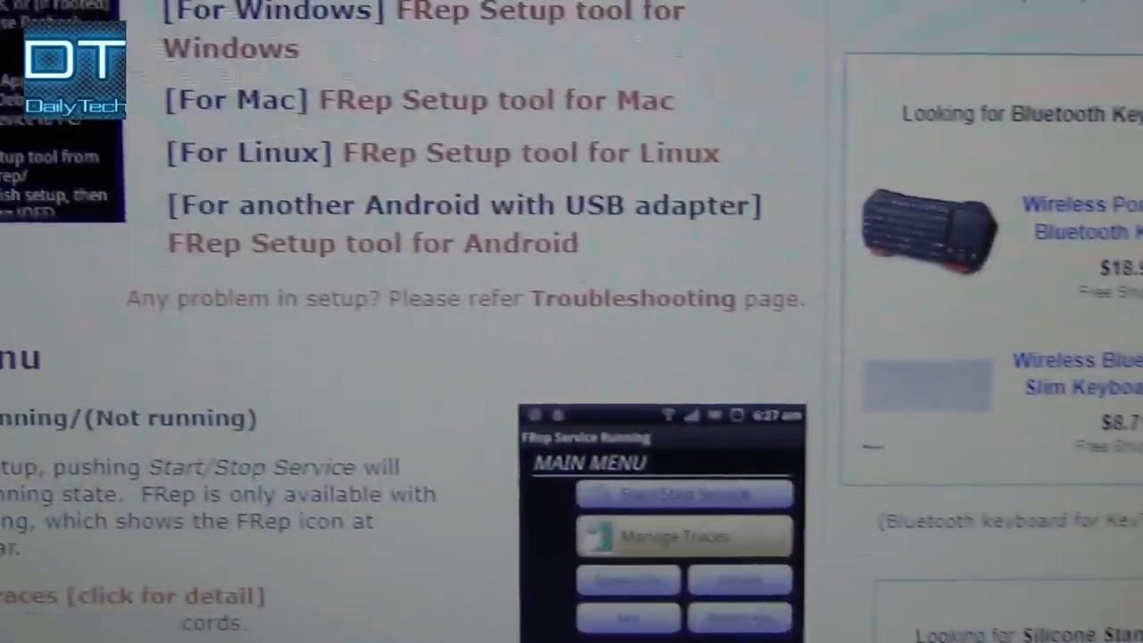
pyautogui.scroll(3)
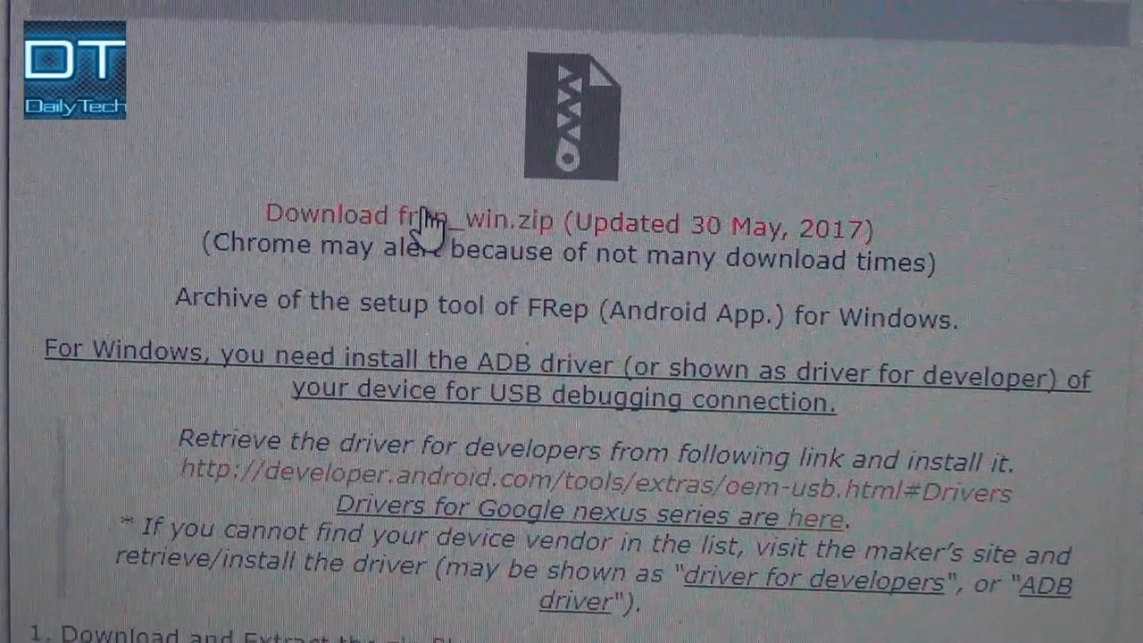
# Step: Download frep_win.zip into a new Compressed folder and open its context menu
pyautogui.click(410, 215)
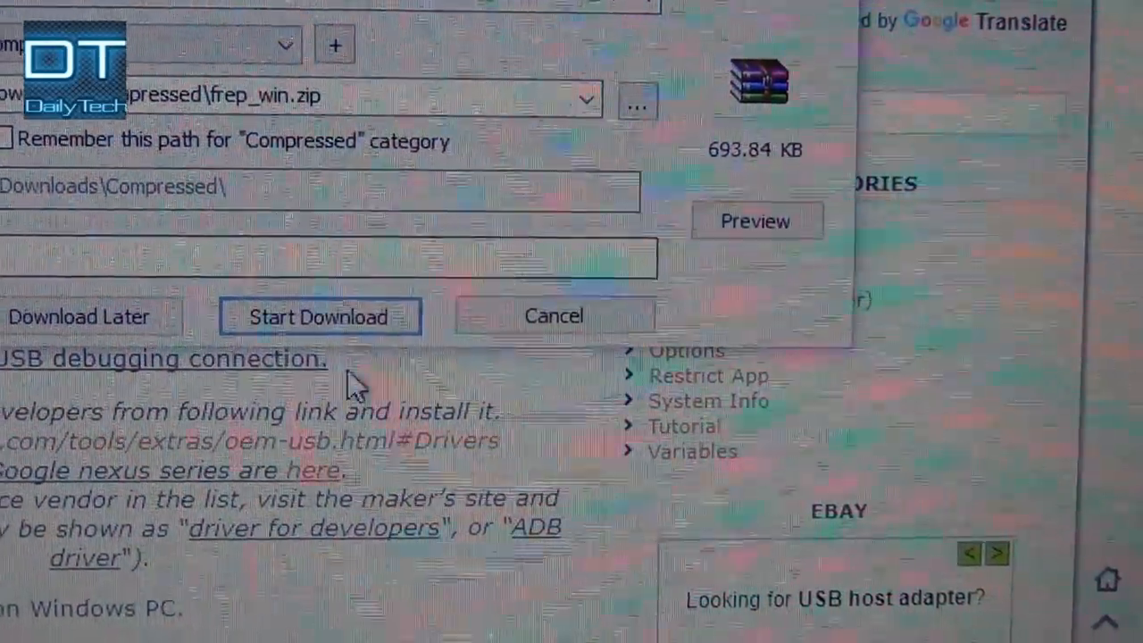
pyautogui.click(318, 316)
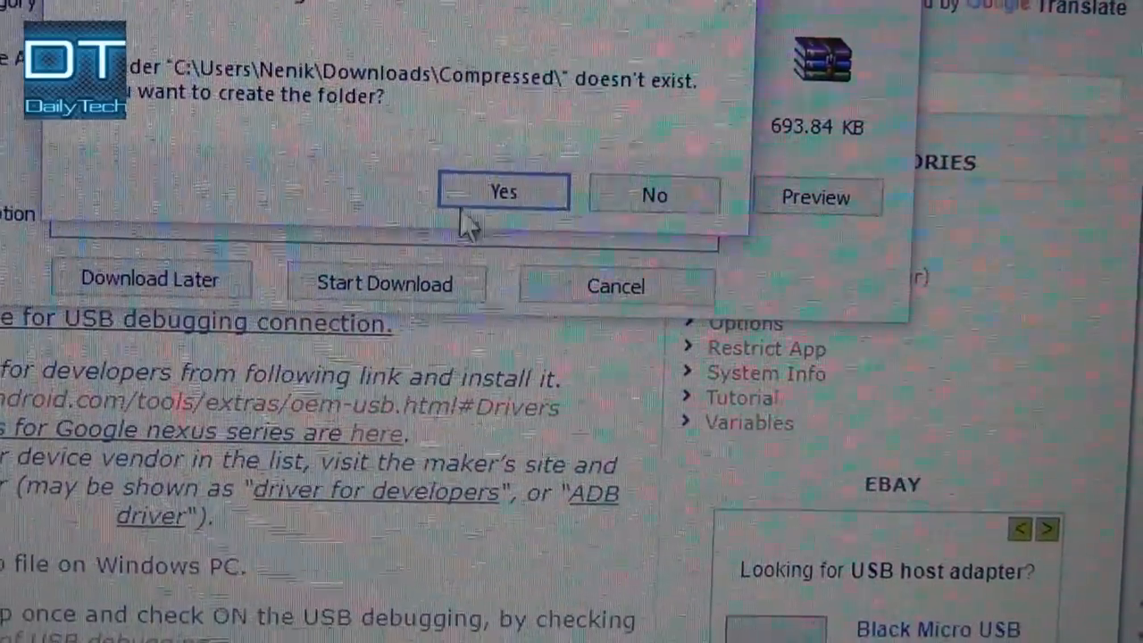
pyautogui.click(503, 191)
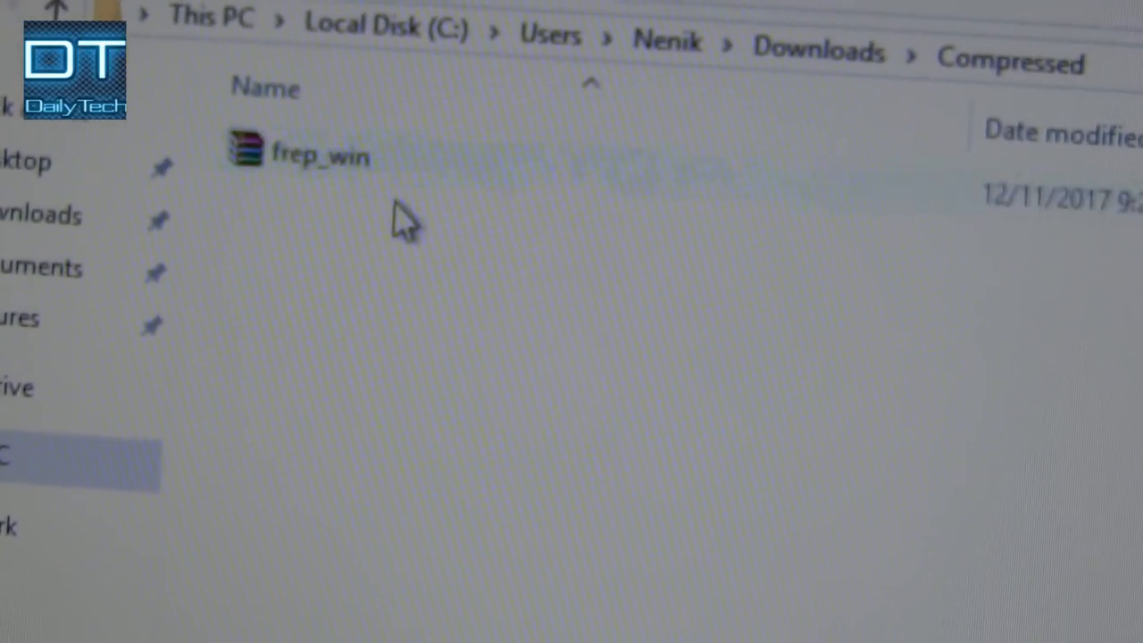
pyautogui.rightClick(320, 155)
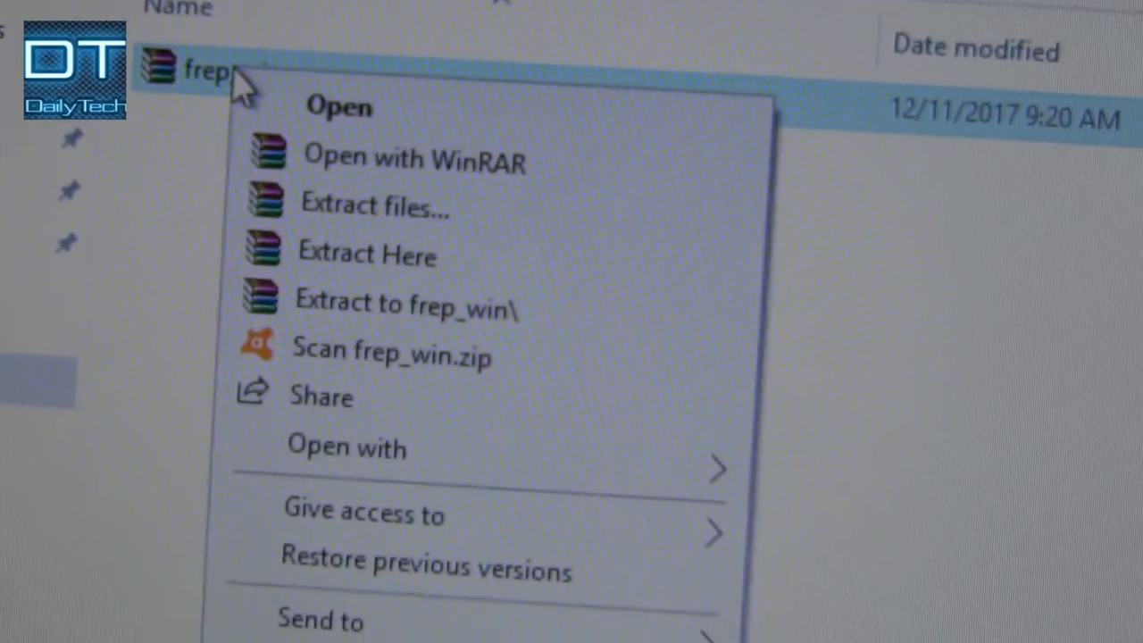